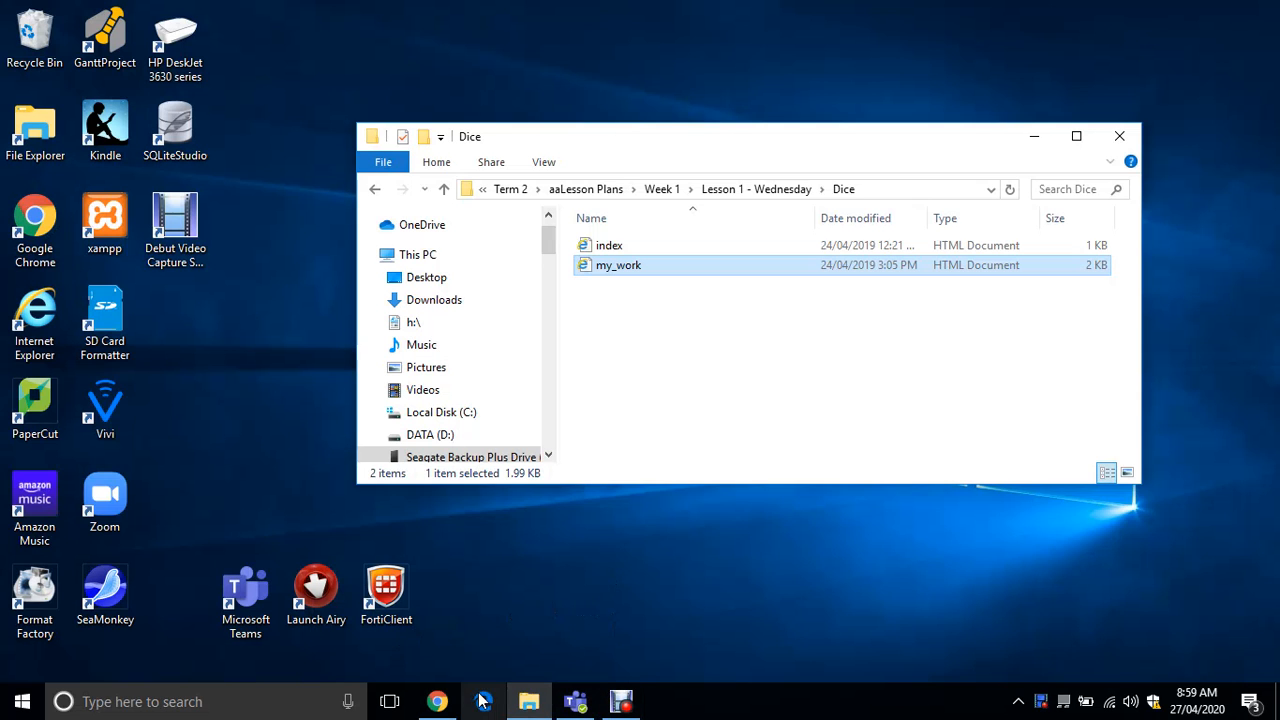
# Open my_work.html in Chrome to show the Yahtzee dice 2, 3, 5, 6, 3 summing to 19.
pyautogui.doubleClick(618, 264)
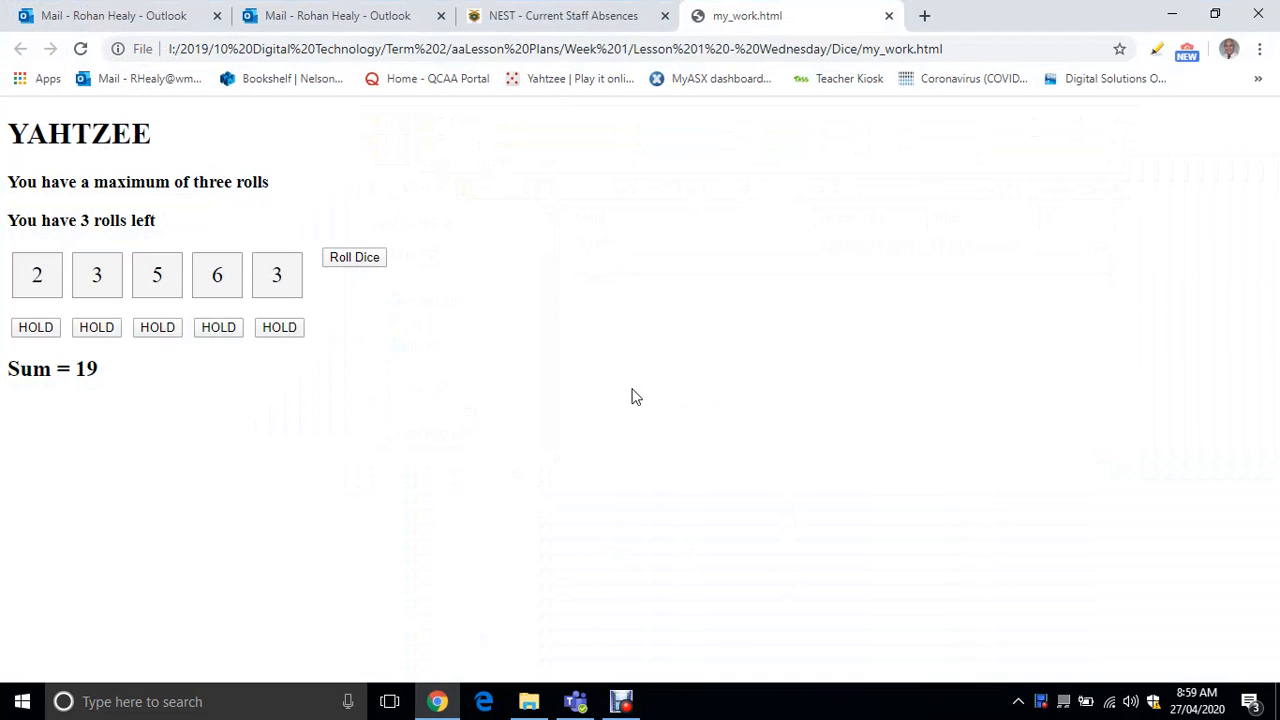
pyautogui.moveTo(202, 388)
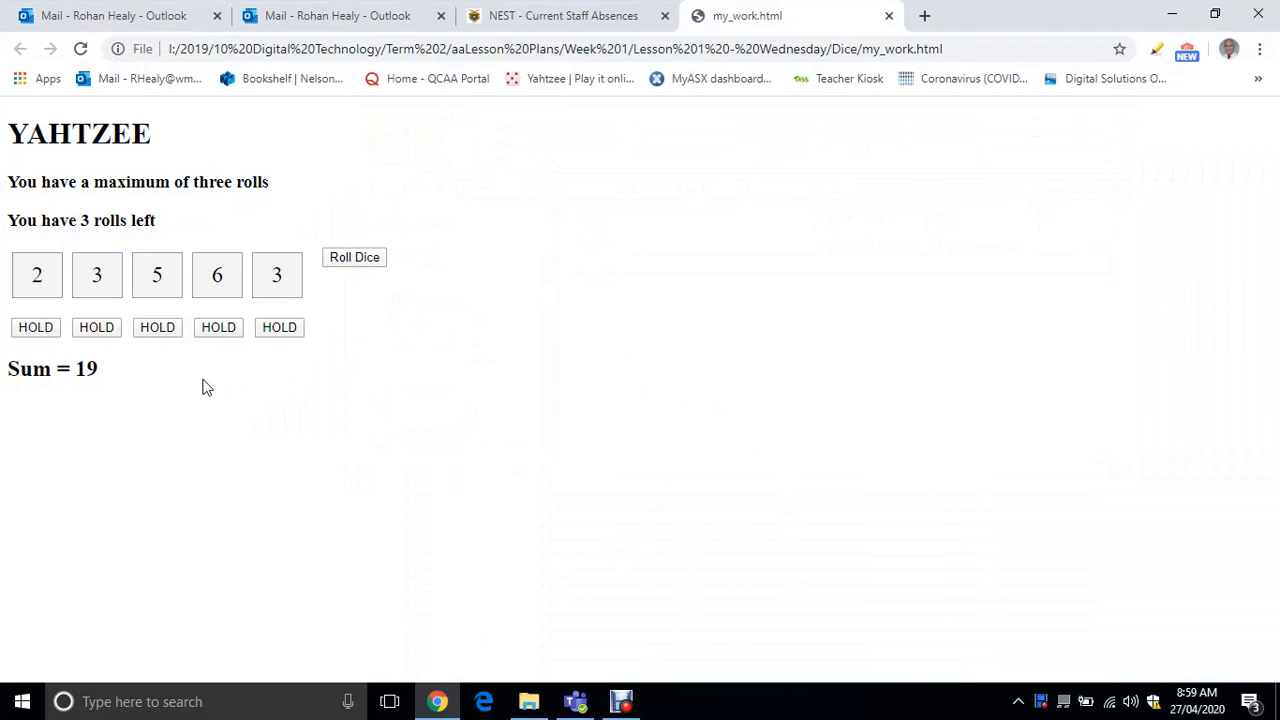
pyautogui.moveTo(210, 397)
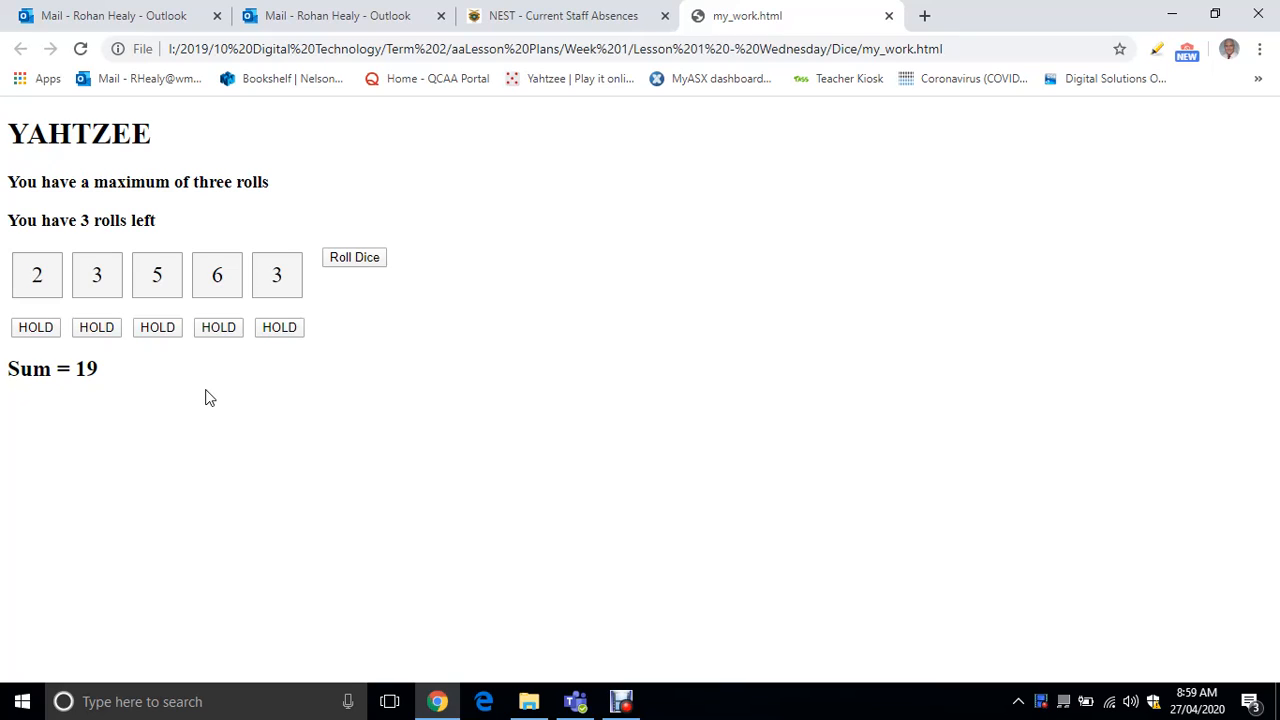
pyautogui.moveTo(213, 391)
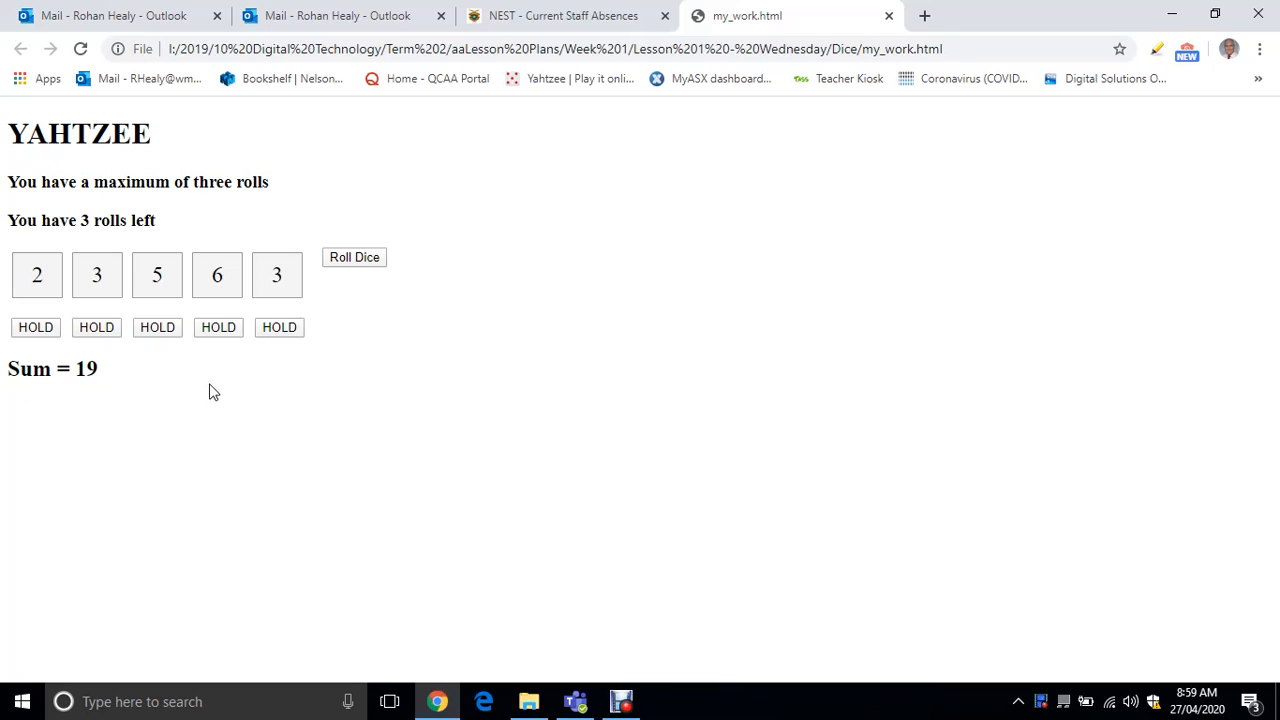
pyautogui.moveTo(190, 277)
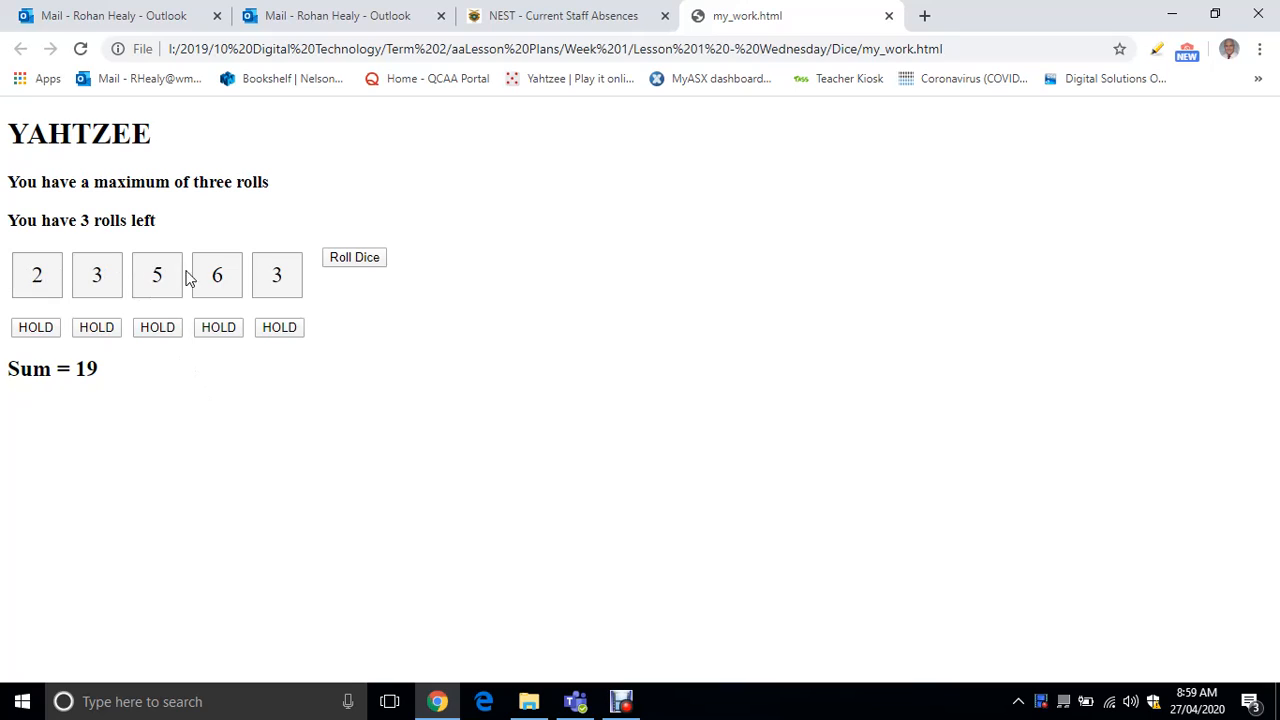
pyautogui.moveTo(70, 283)
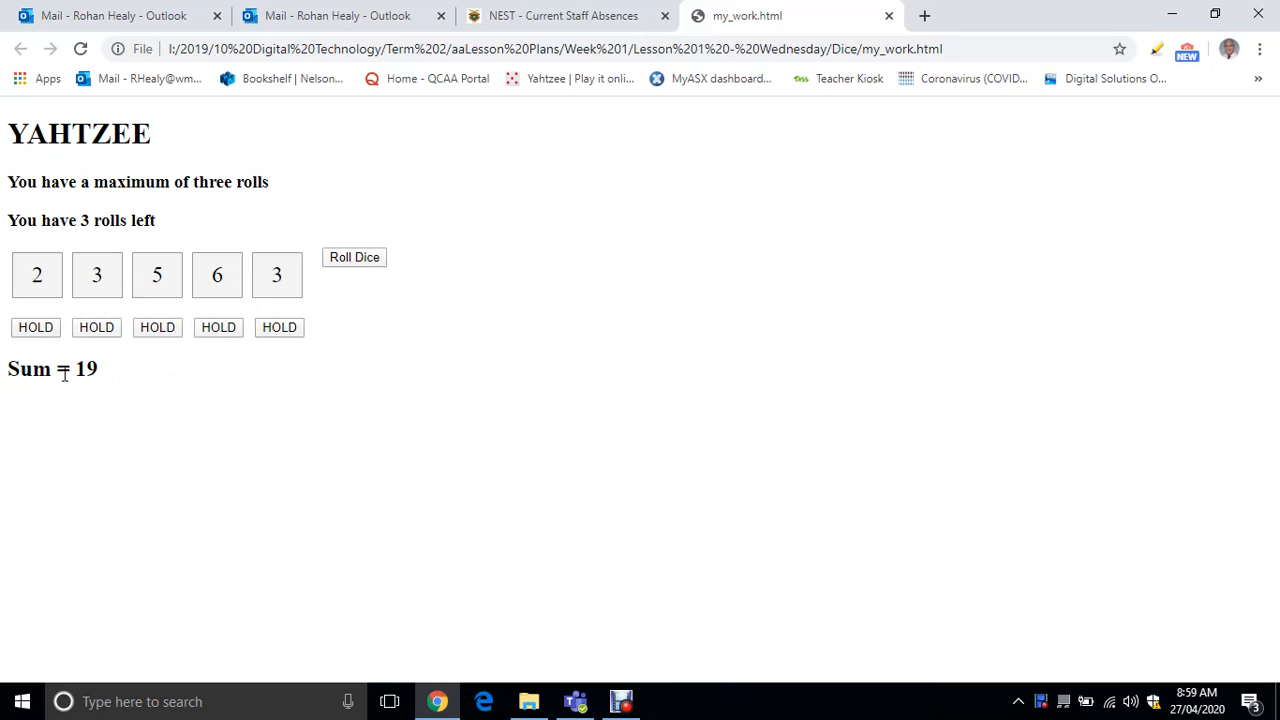
pyautogui.tripleClick(52, 369)
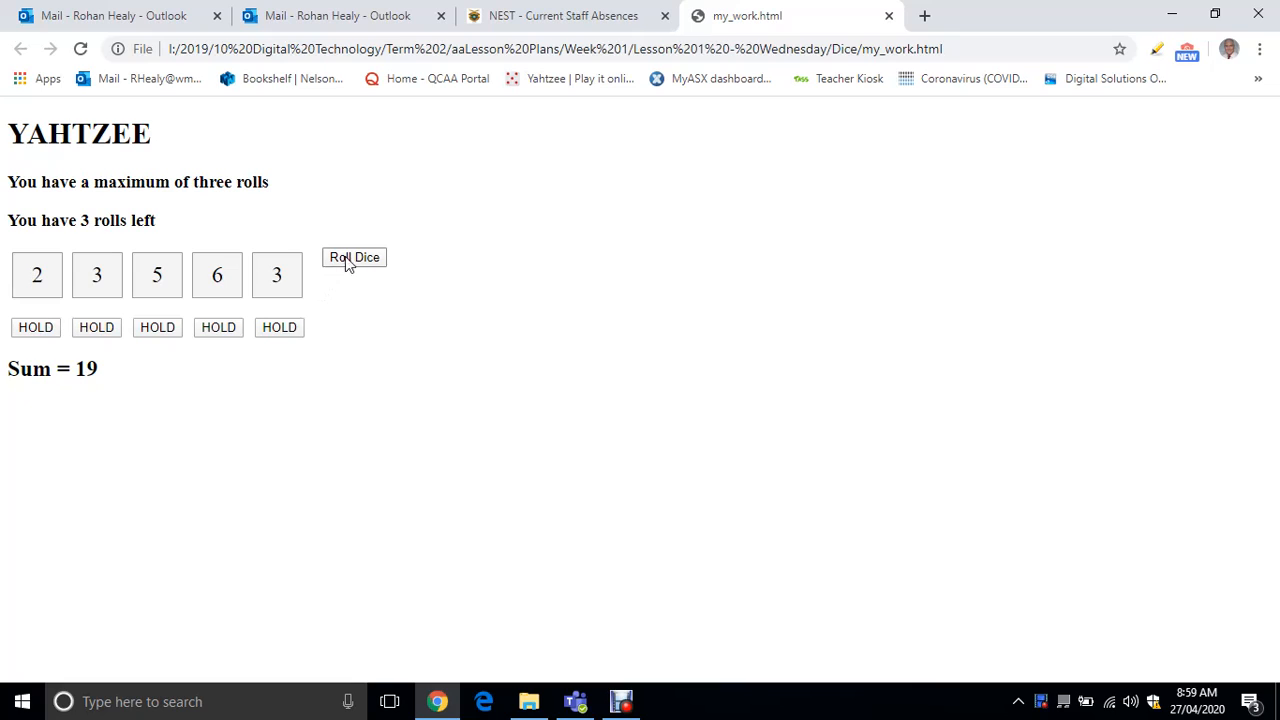
# Roll the dice four times, ending with 2, 6, 1, 1, 1 and a sum of 11.
pyautogui.click(354, 257)
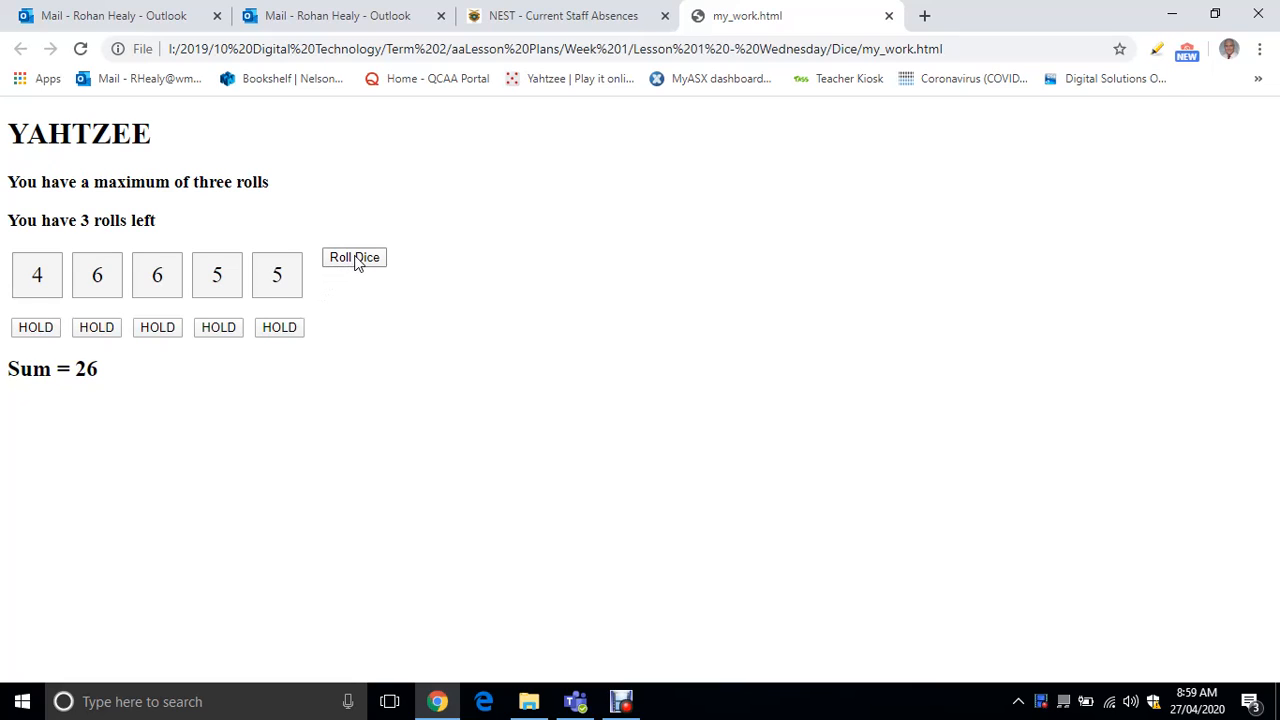
pyautogui.moveTo(122, 405)
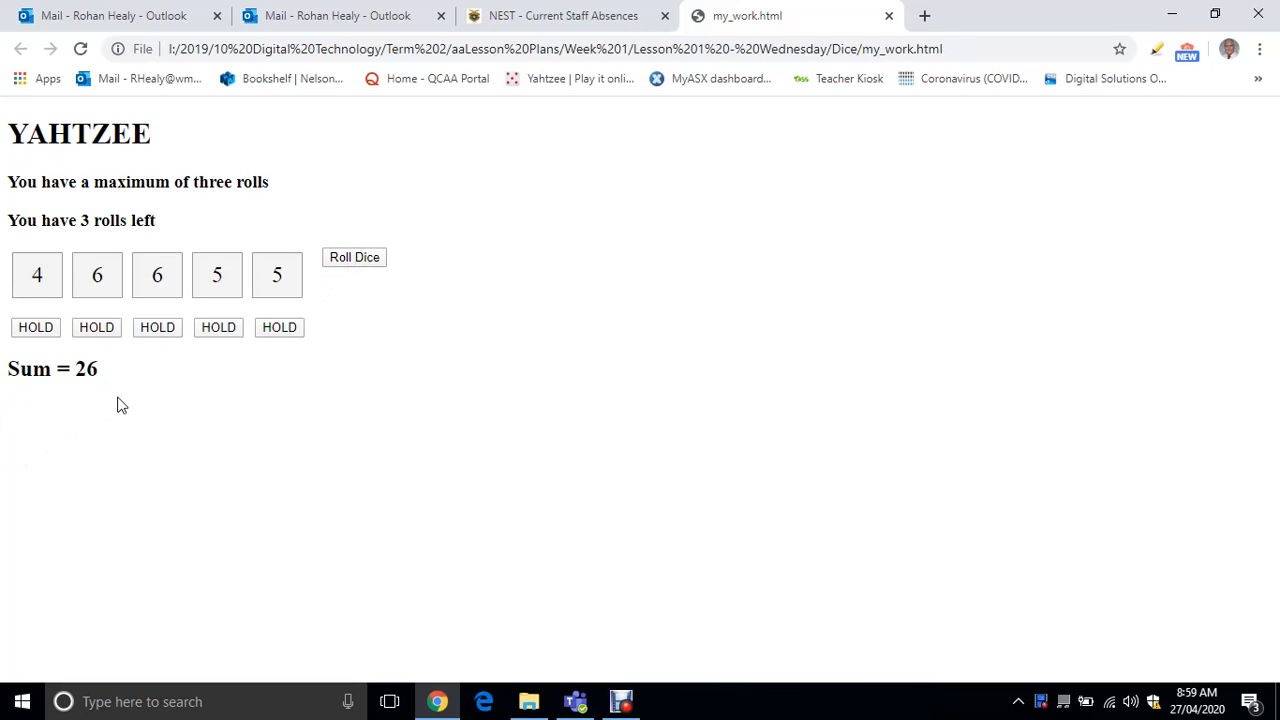
pyautogui.click(354, 257)
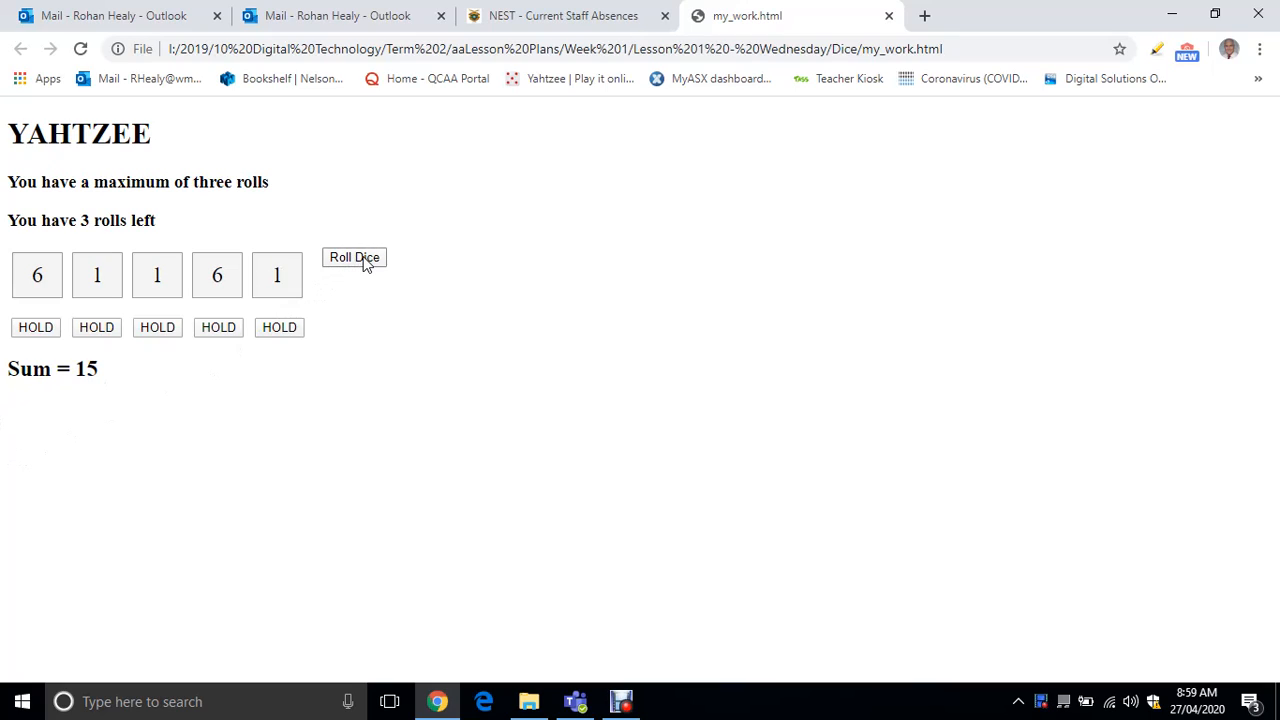
pyautogui.click(354, 258)
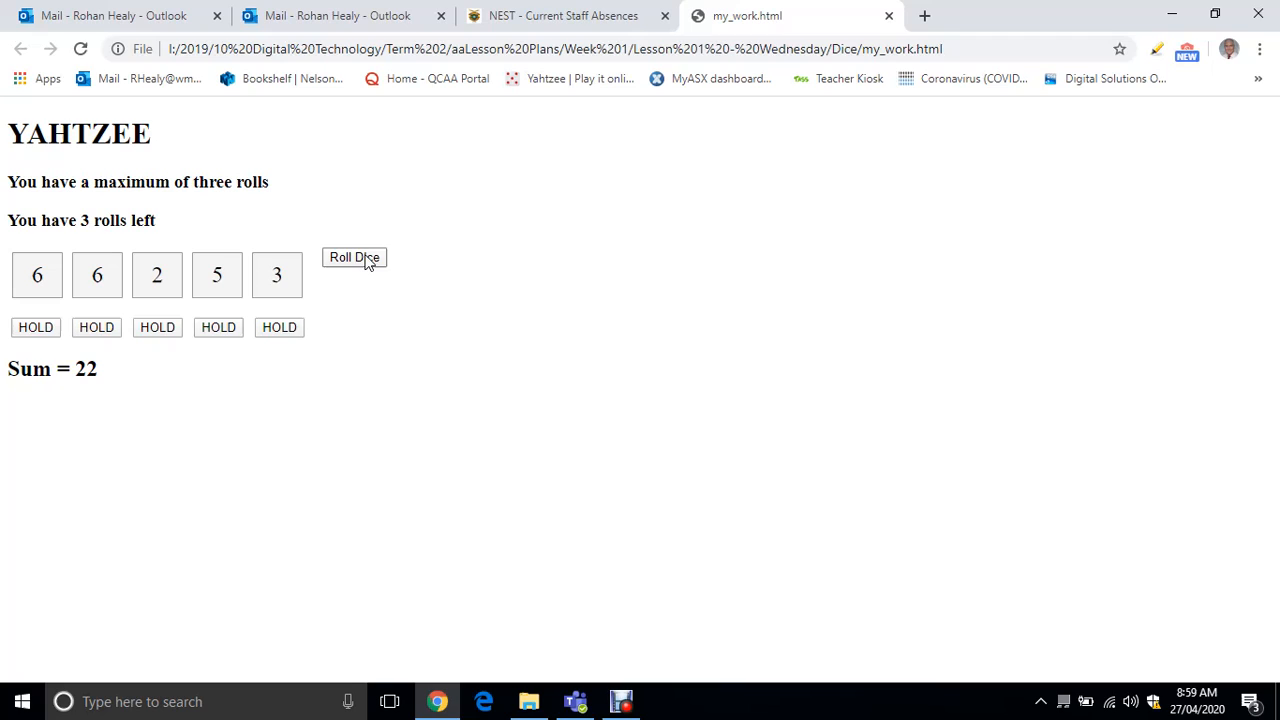
pyautogui.click(354, 257)
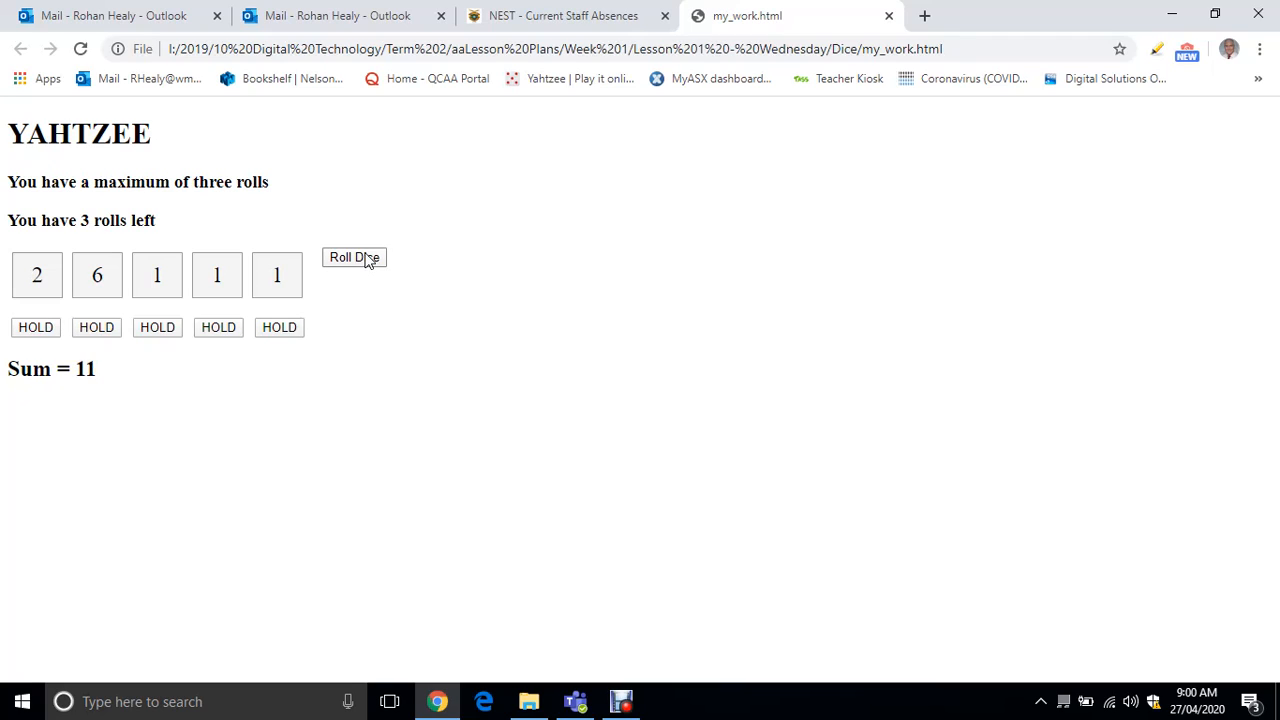
pyautogui.moveTo(366, 265)
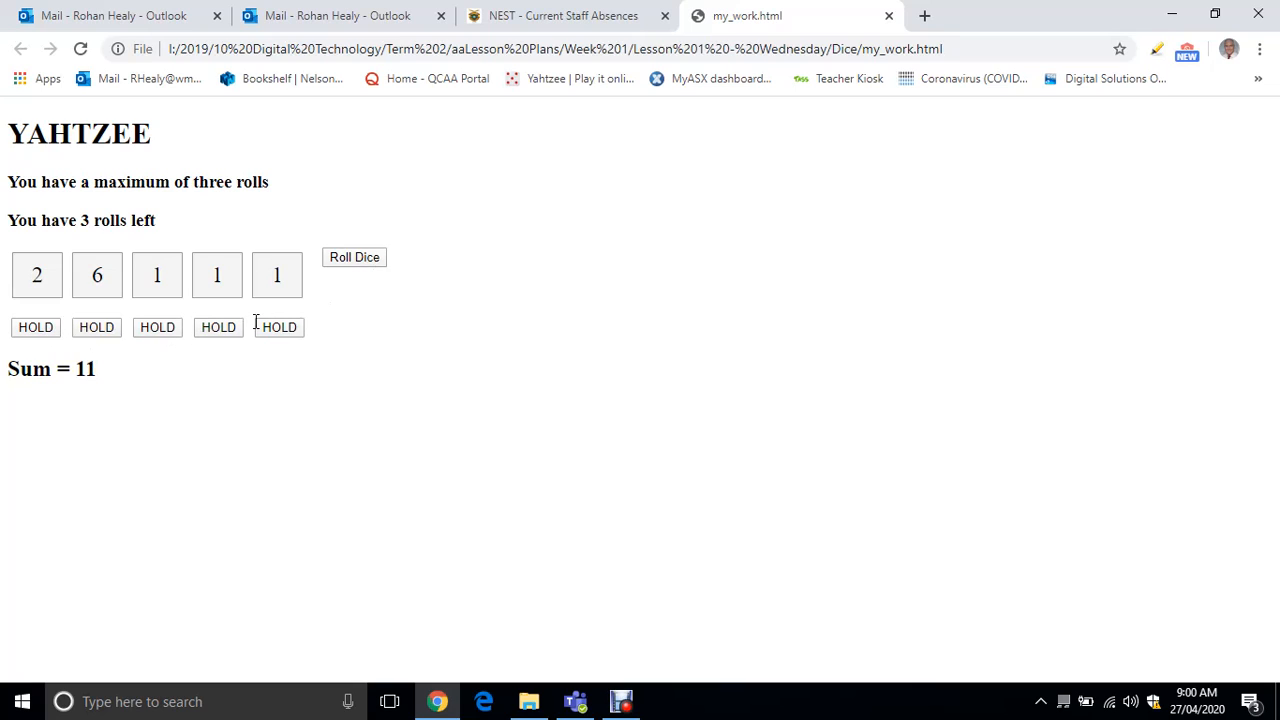
pyautogui.moveTo(7, 182); pyautogui.dragTo(155, 220)
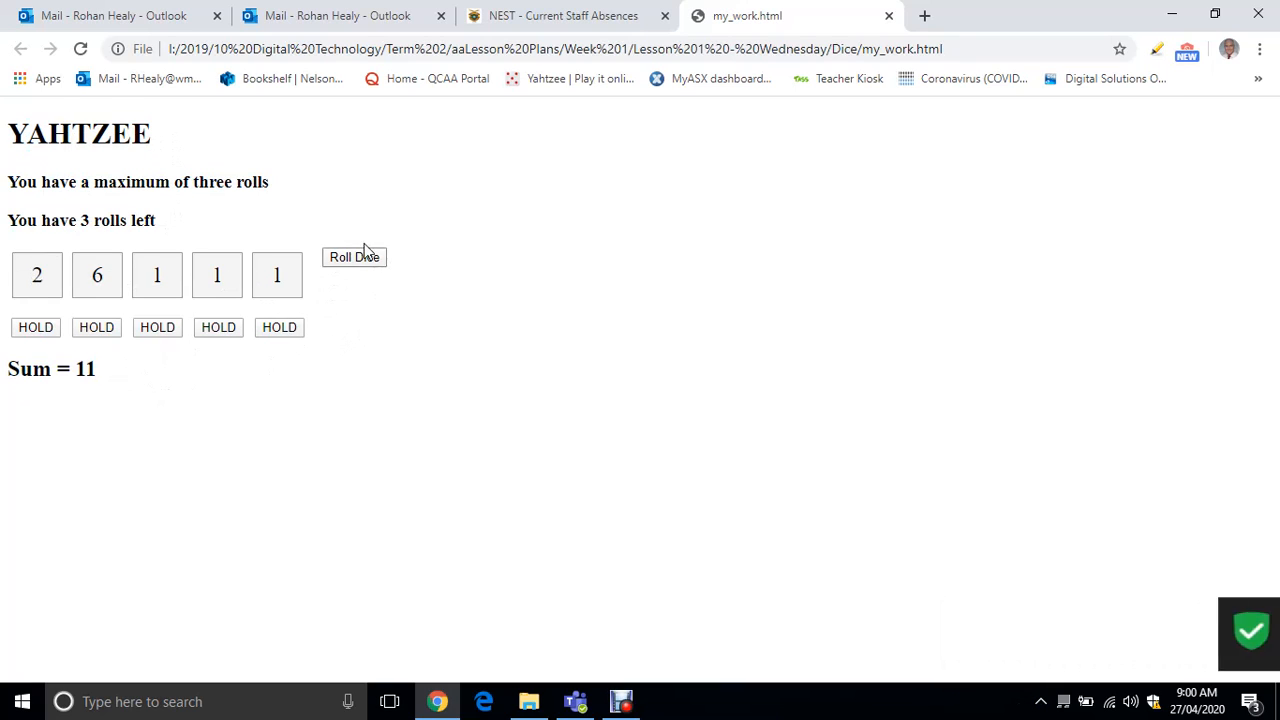
# Reload the page to zero the dice, then roll 5, 6, 4, 5, 3 for a sum of 23.
pyautogui.click(80, 49)
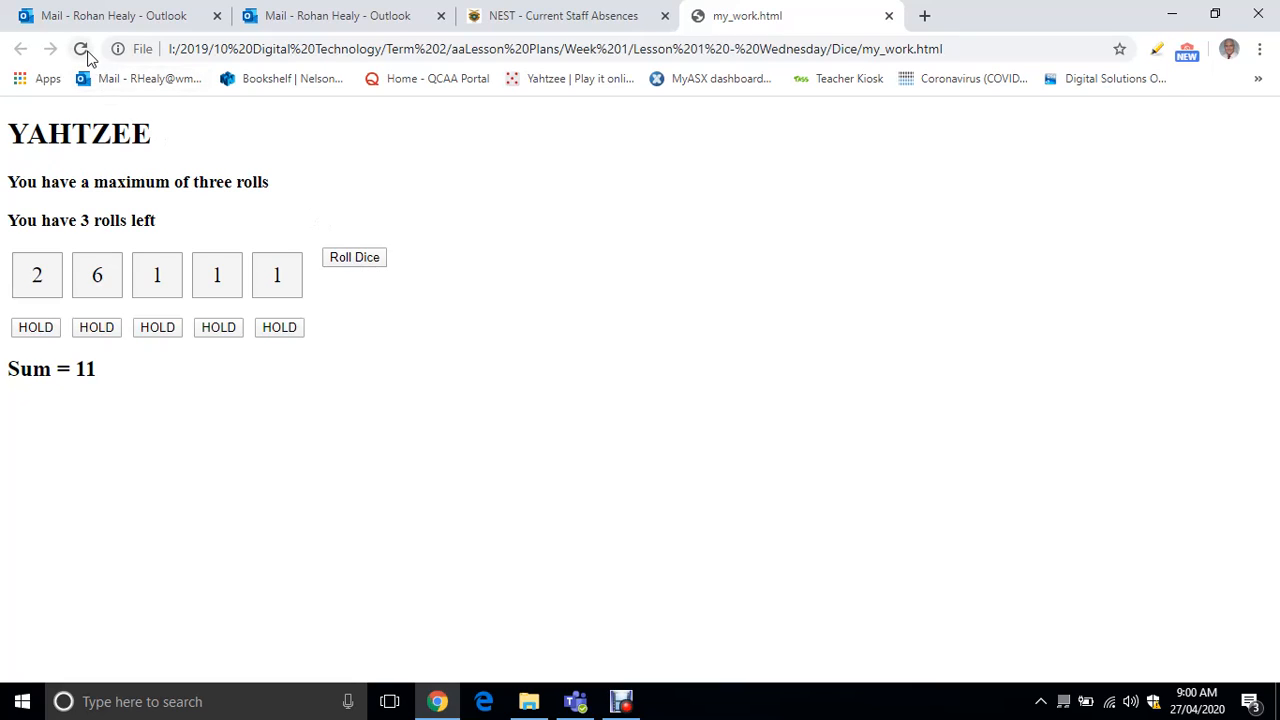
pyautogui.click(81, 49)
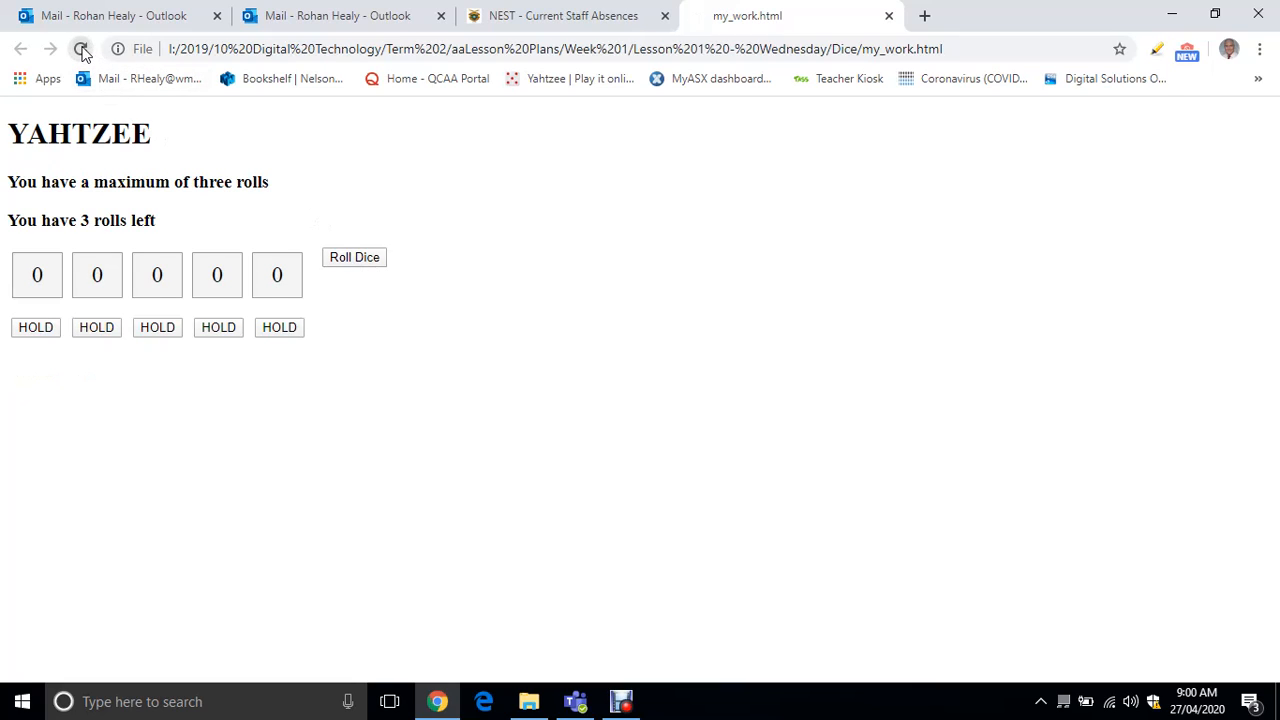
pyautogui.click(82, 49)
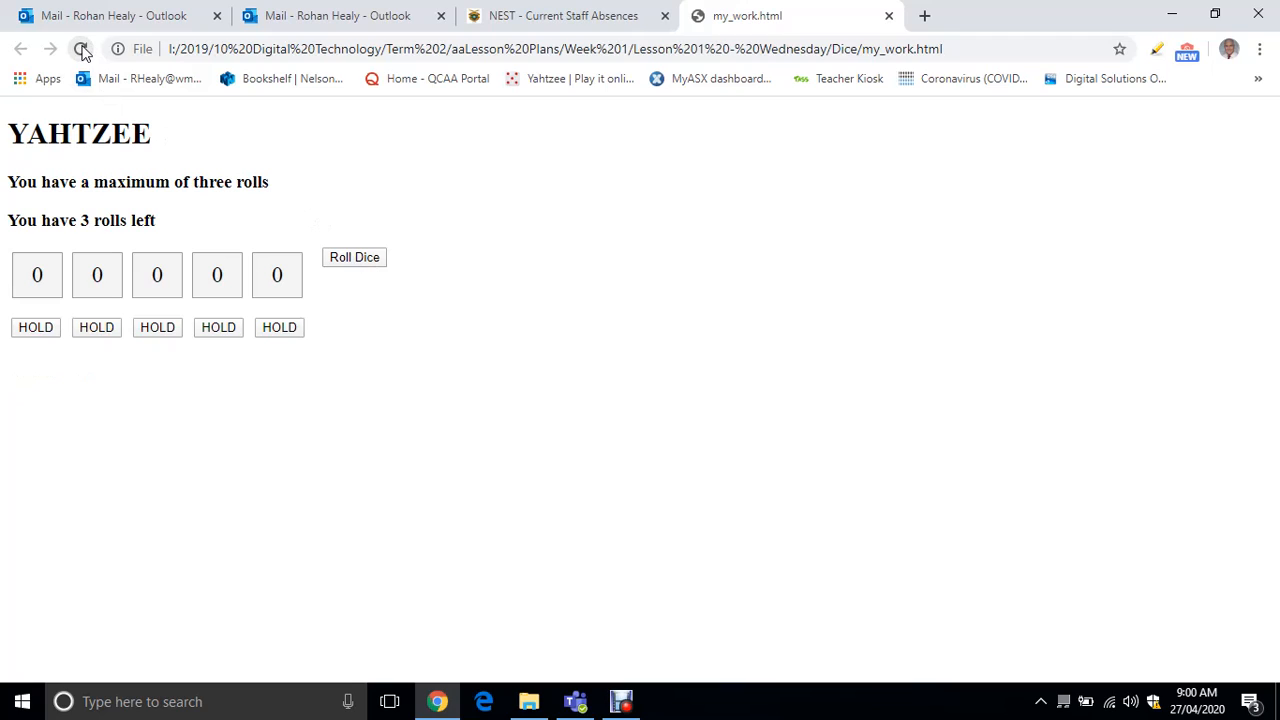
pyautogui.click(354, 257)
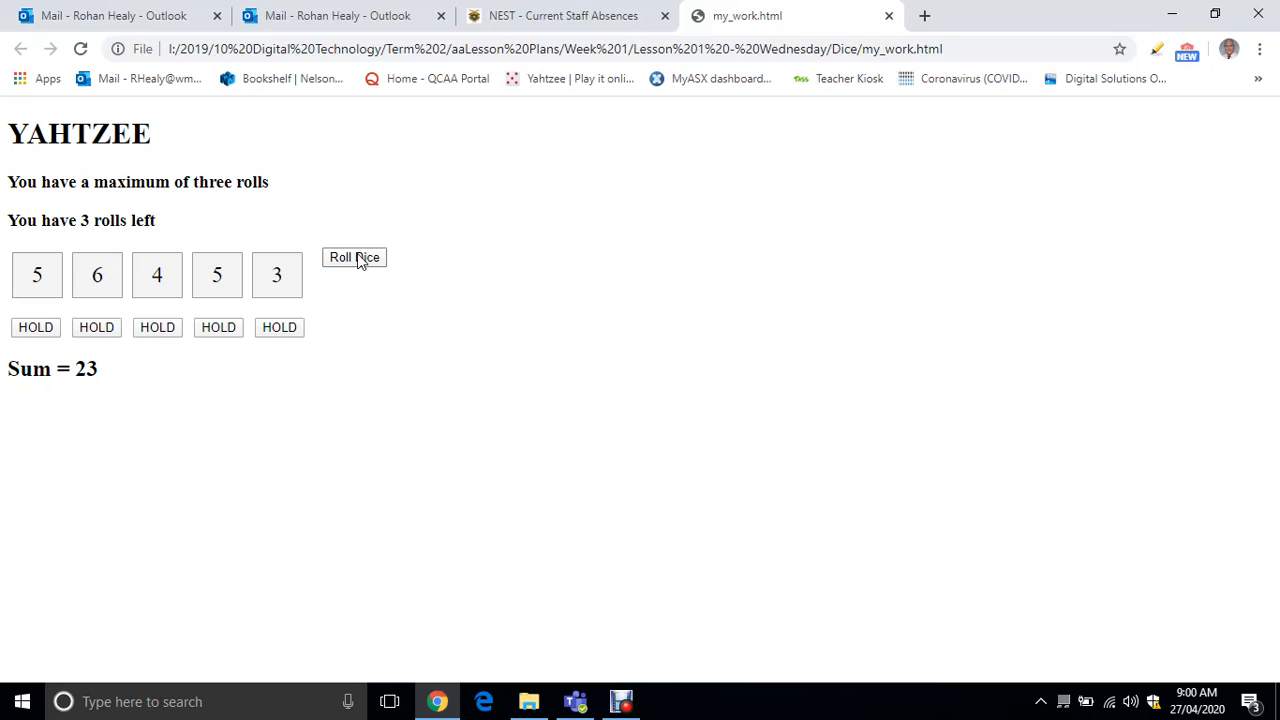
pyautogui.moveTo(244, 279)
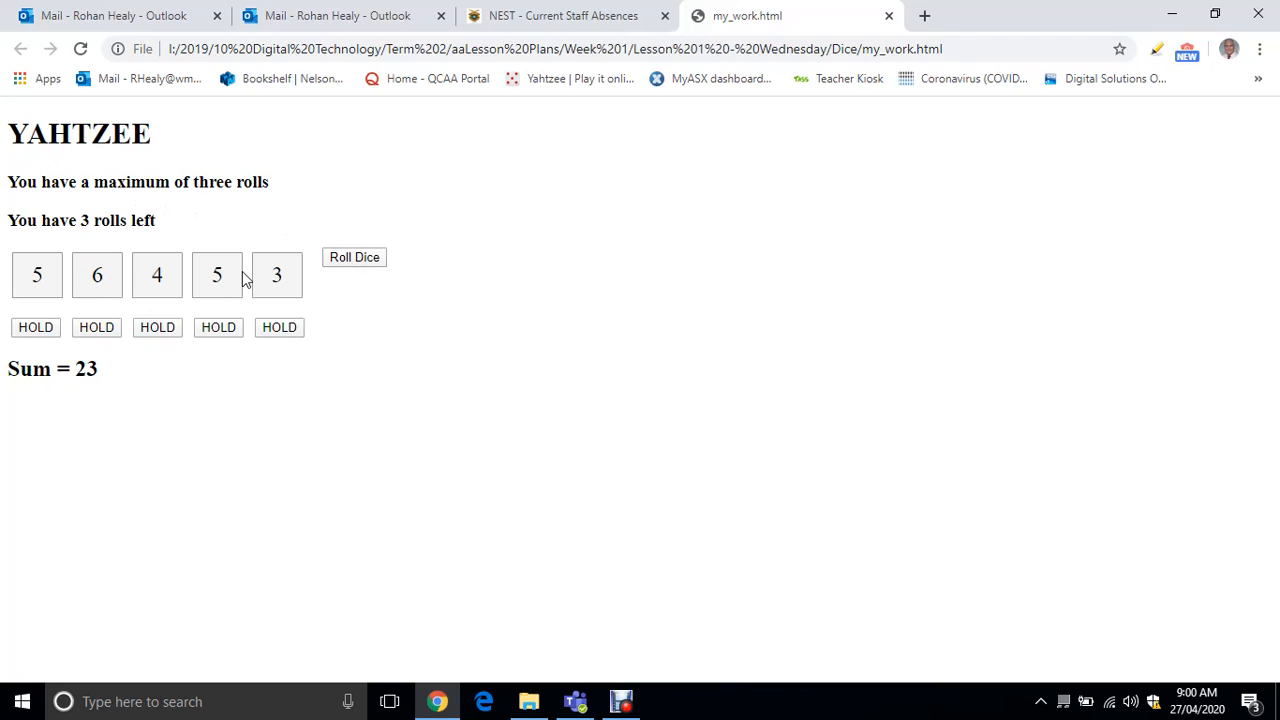
pyautogui.moveTo(362, 280)
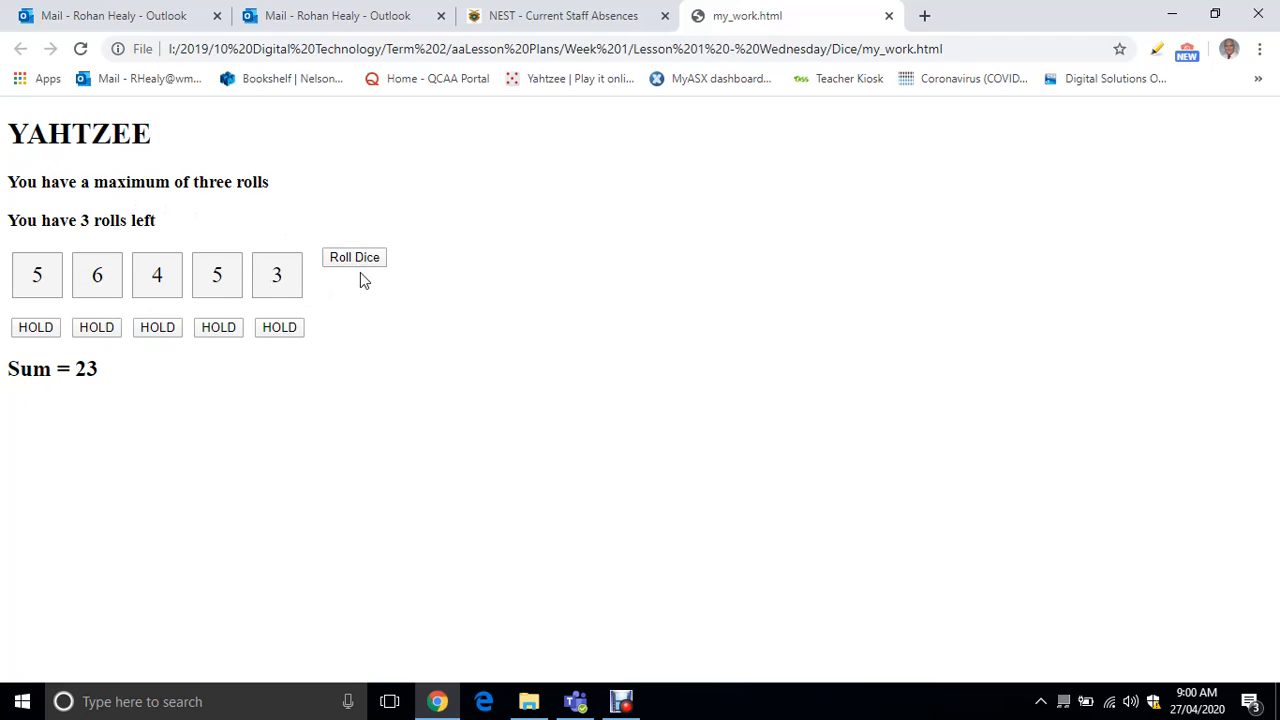
pyautogui.moveTo(420, 274)
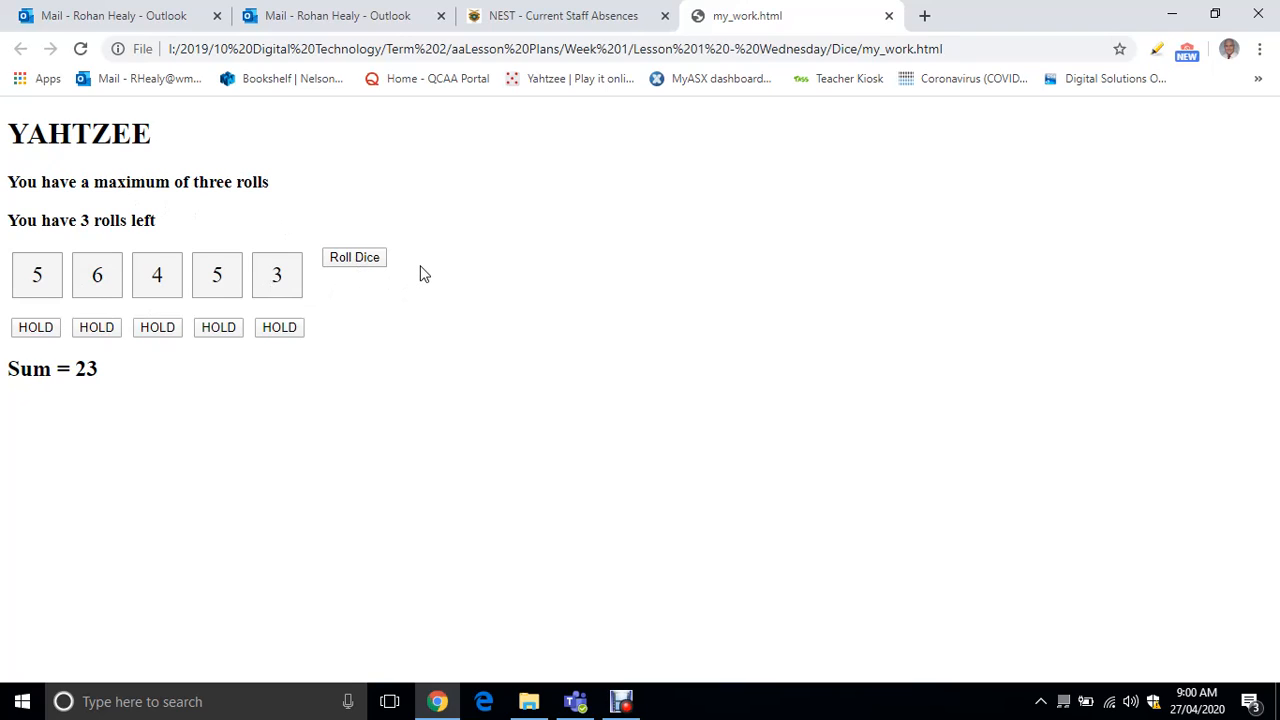
pyautogui.moveTo(379, 290)
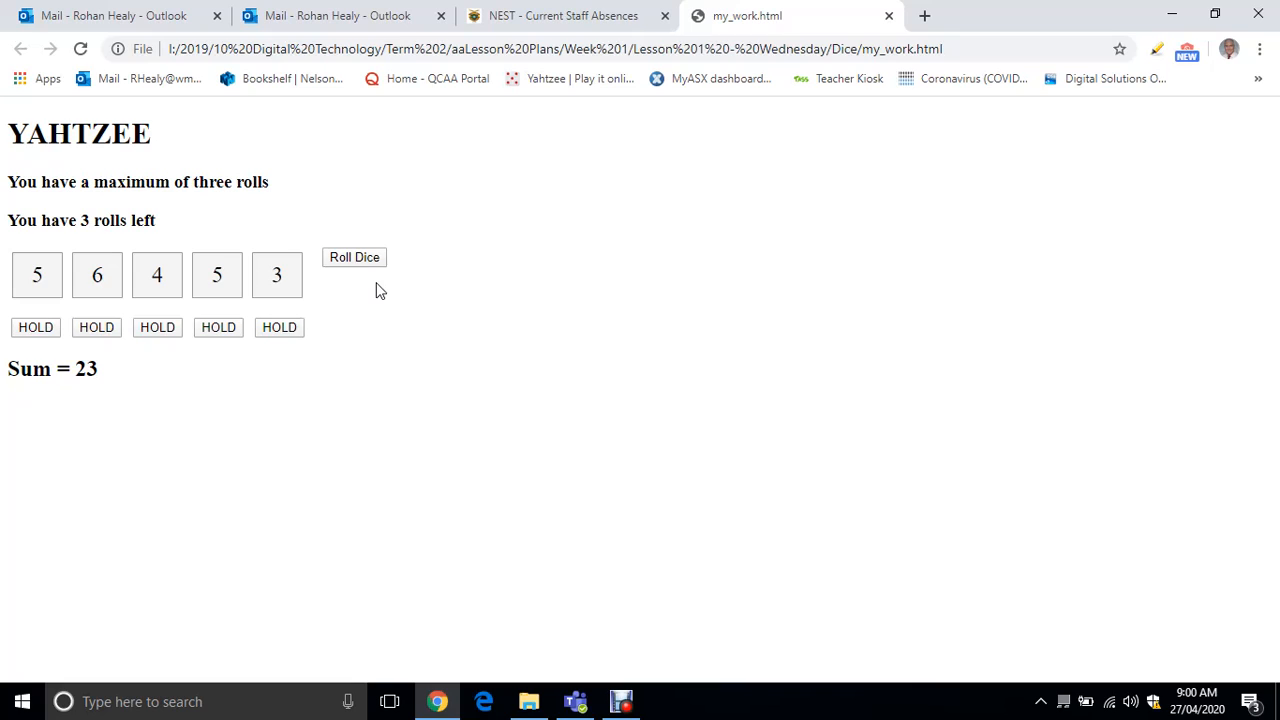
pyautogui.moveTo(267, 360)
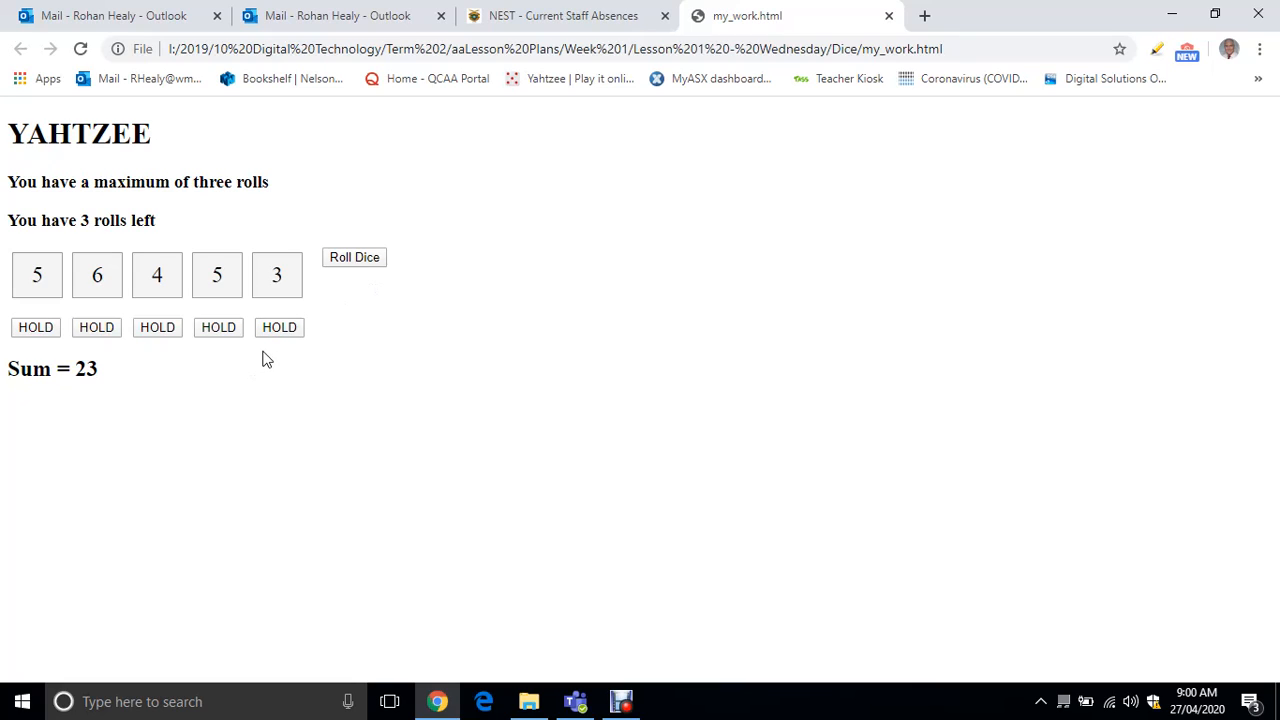
pyautogui.moveTo(350, 337)
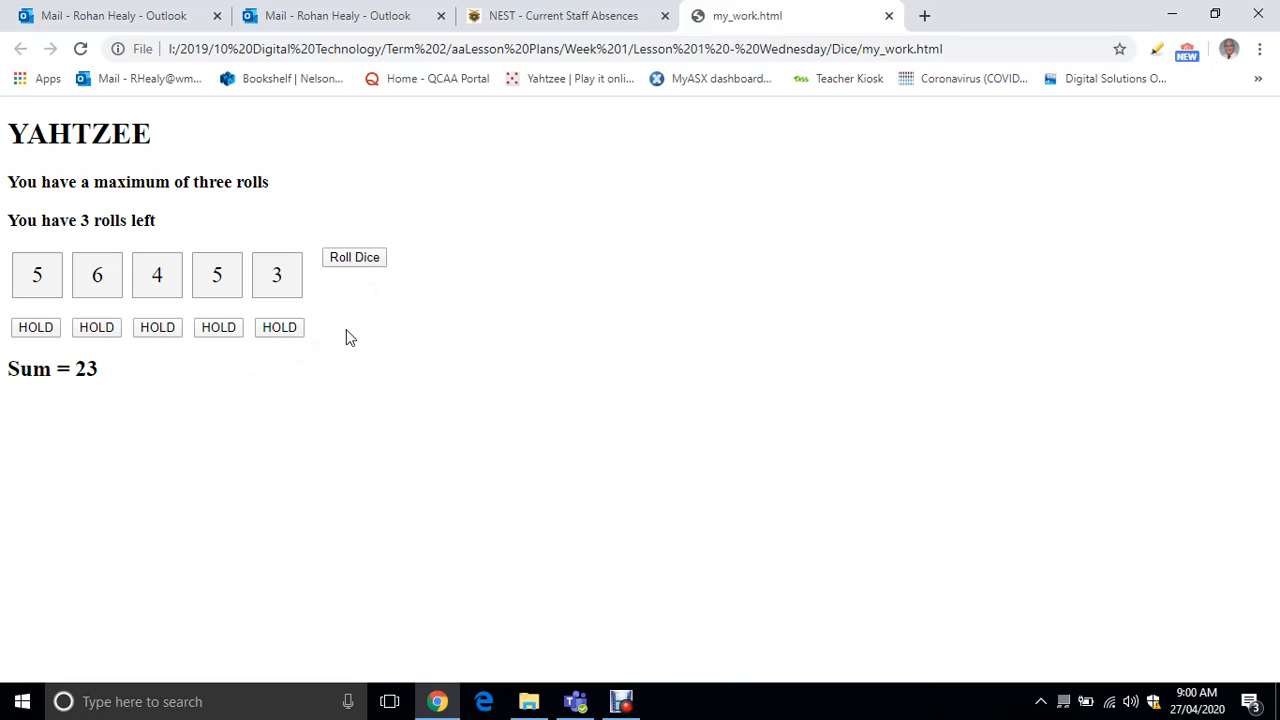
pyautogui.moveTo(57, 253)
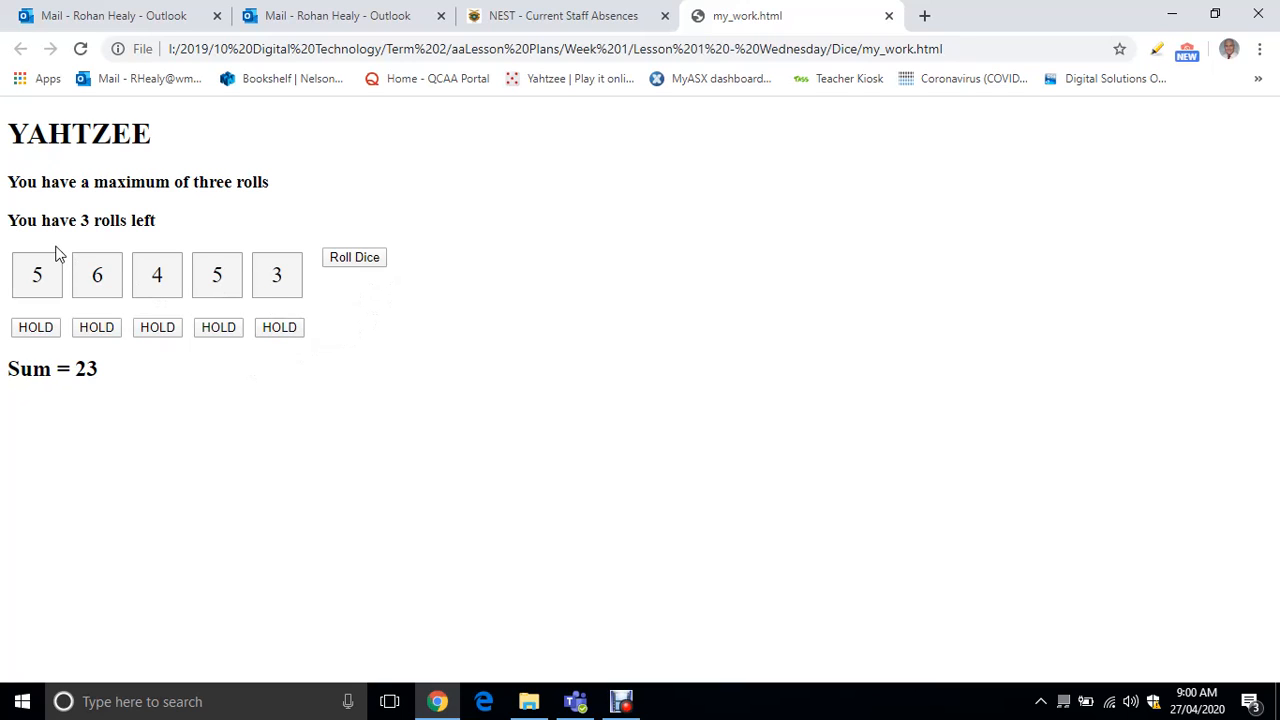